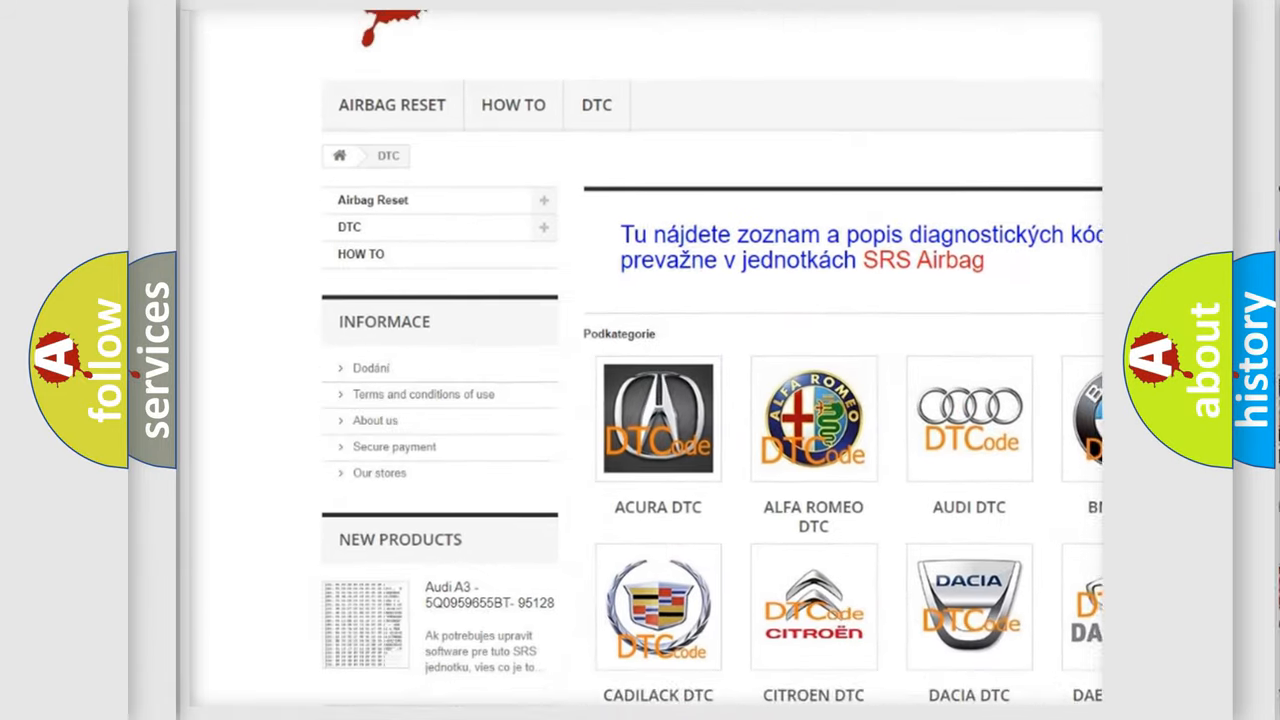
scroll("down", 3)
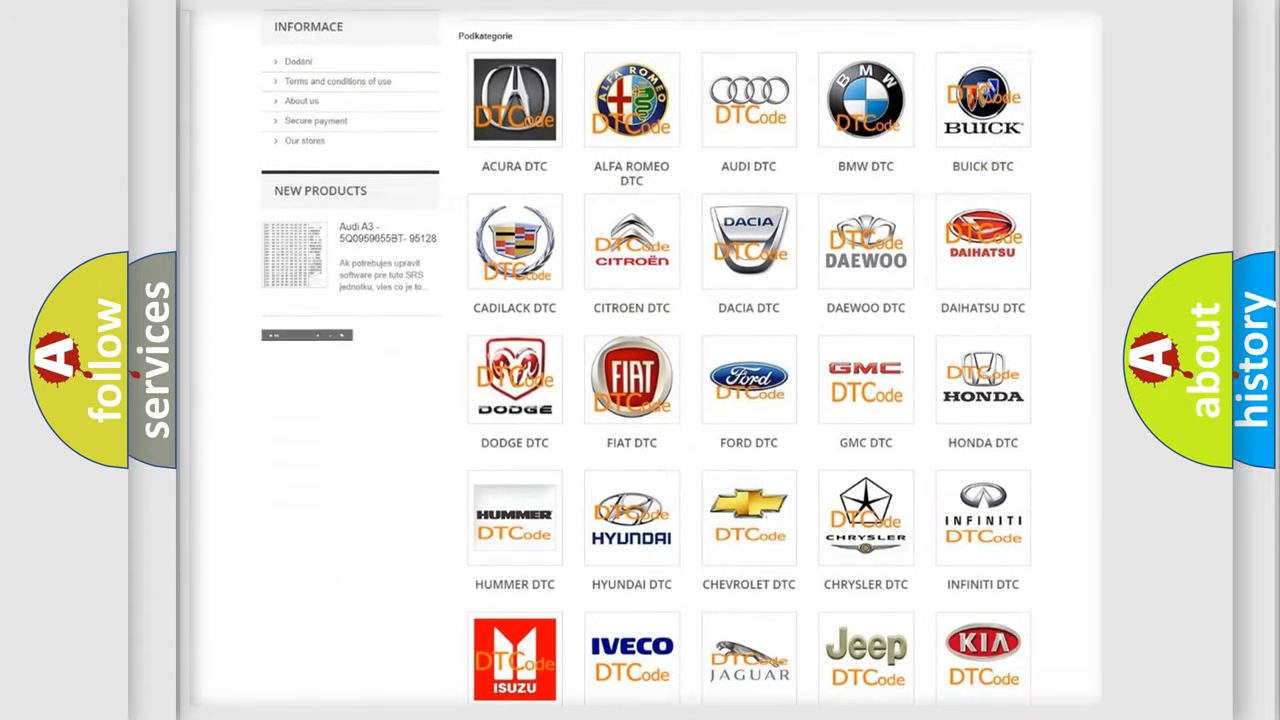
scroll("down", 3)
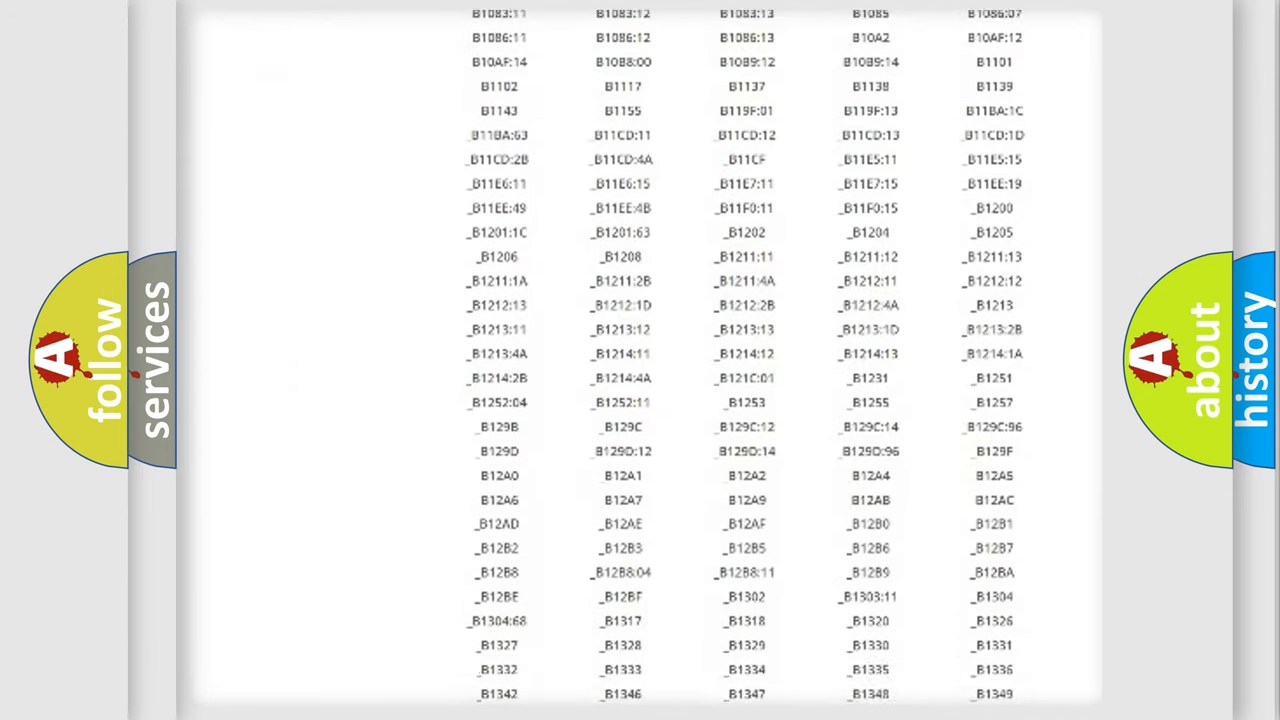
scroll("down", 3)
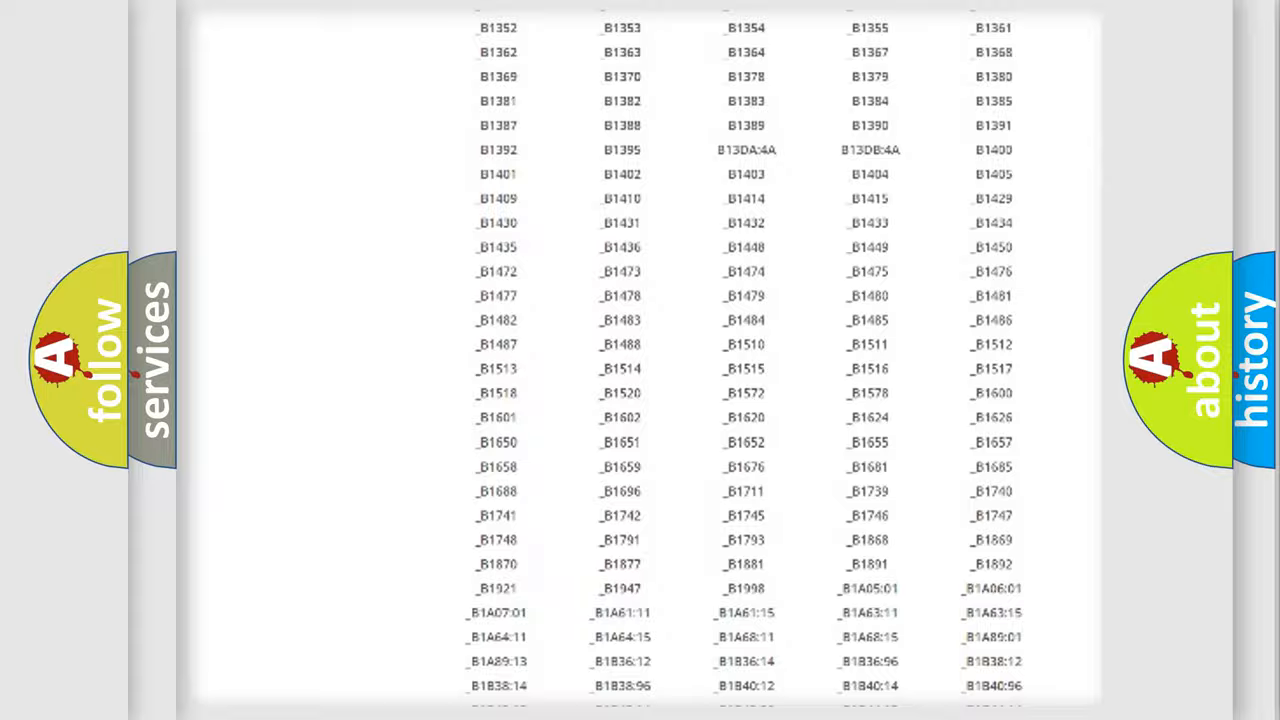